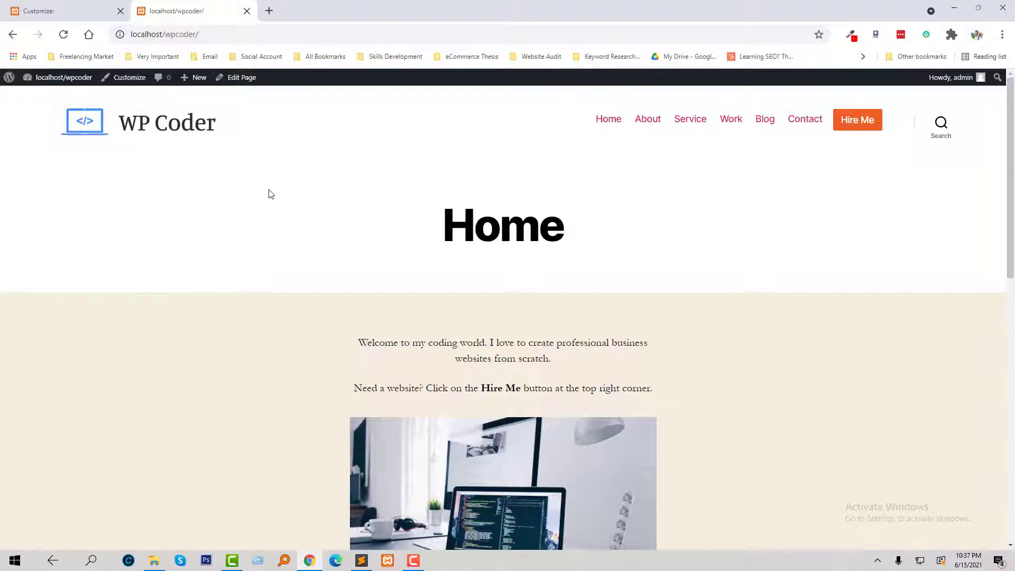
mouse_move(857, 120)
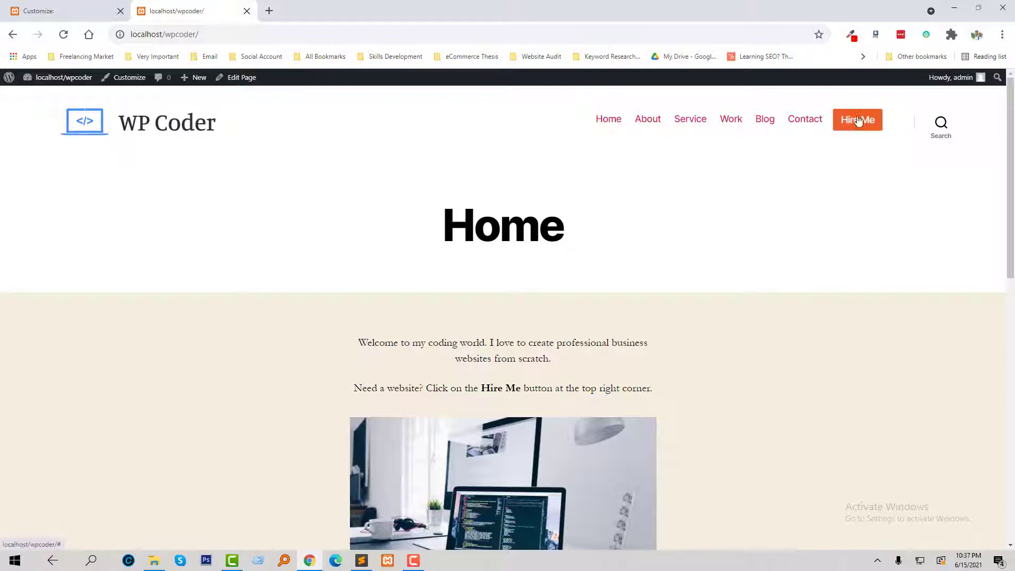
mouse_move(650, 259)
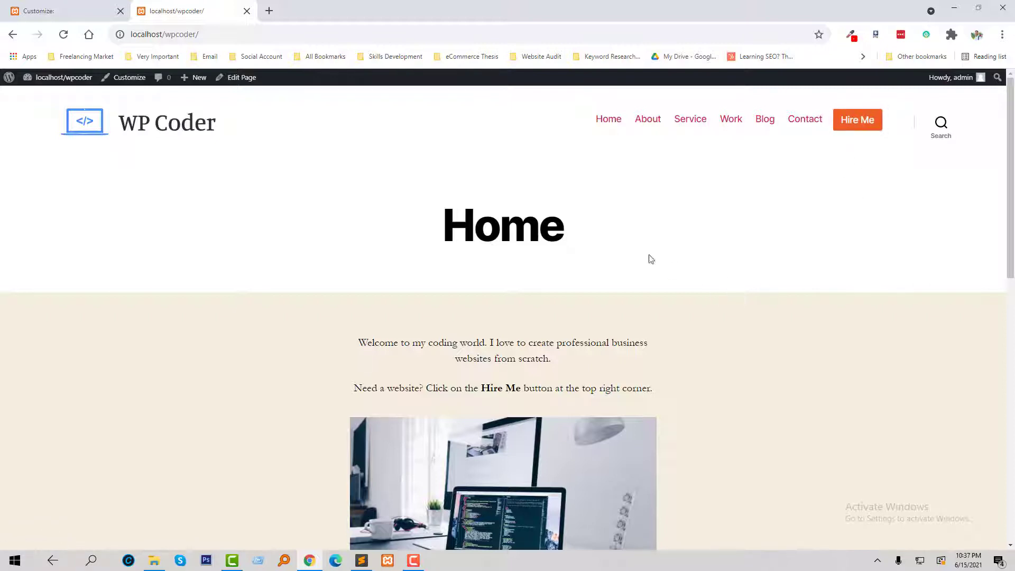
mouse_move(623, 263)
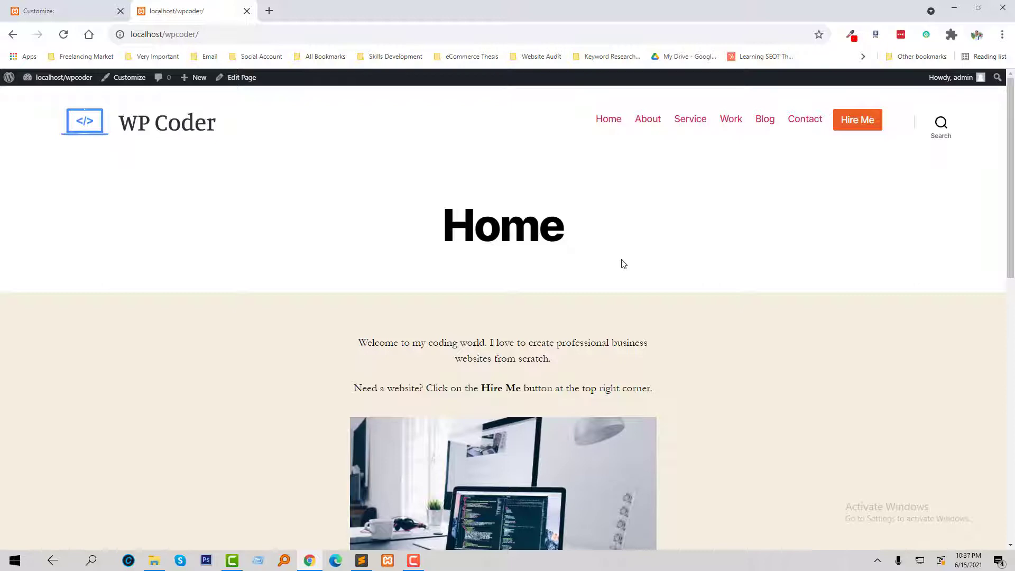
mouse_move(291, 222)
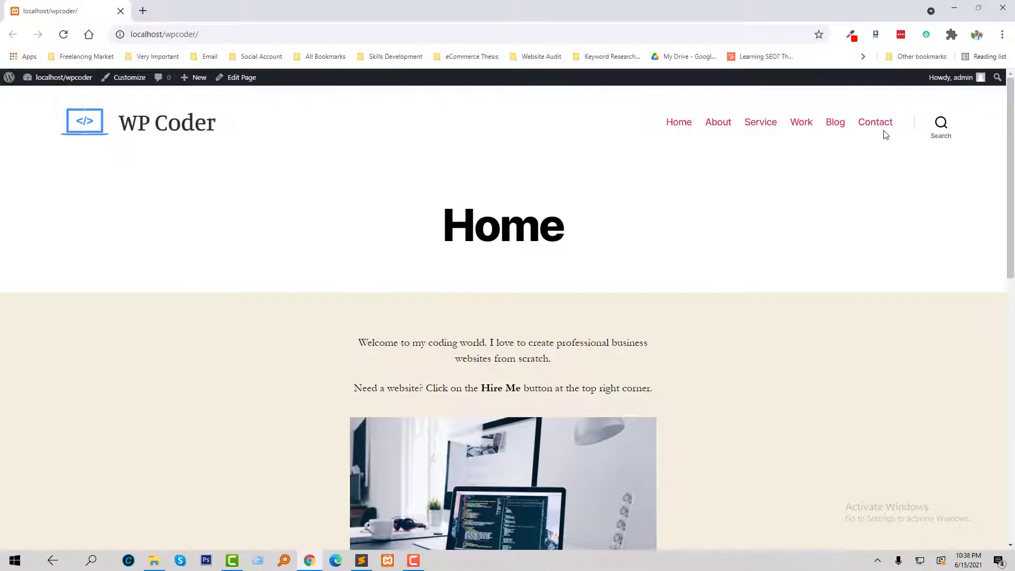
mouse_move(818, 144)
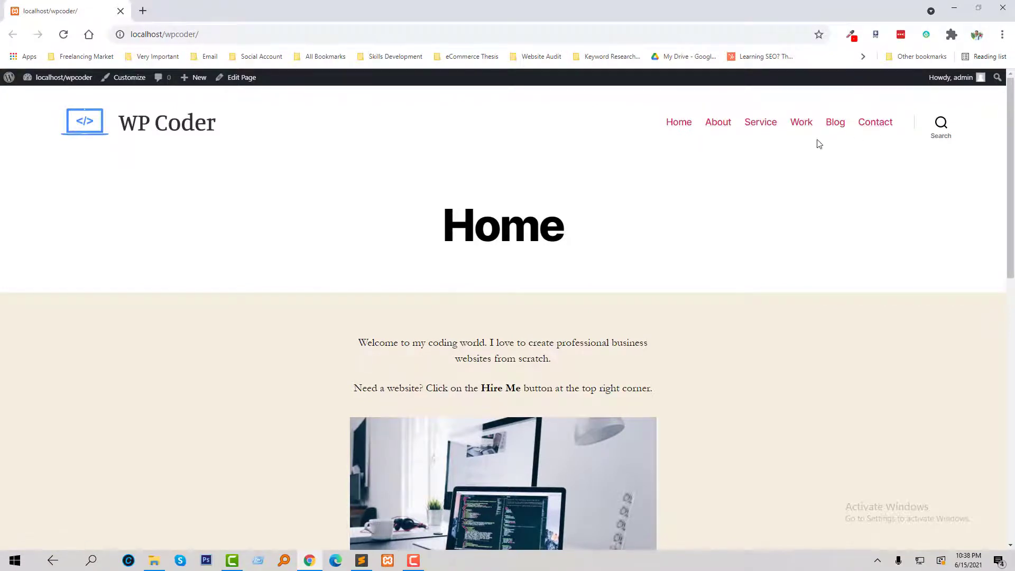
mouse_move(873, 157)
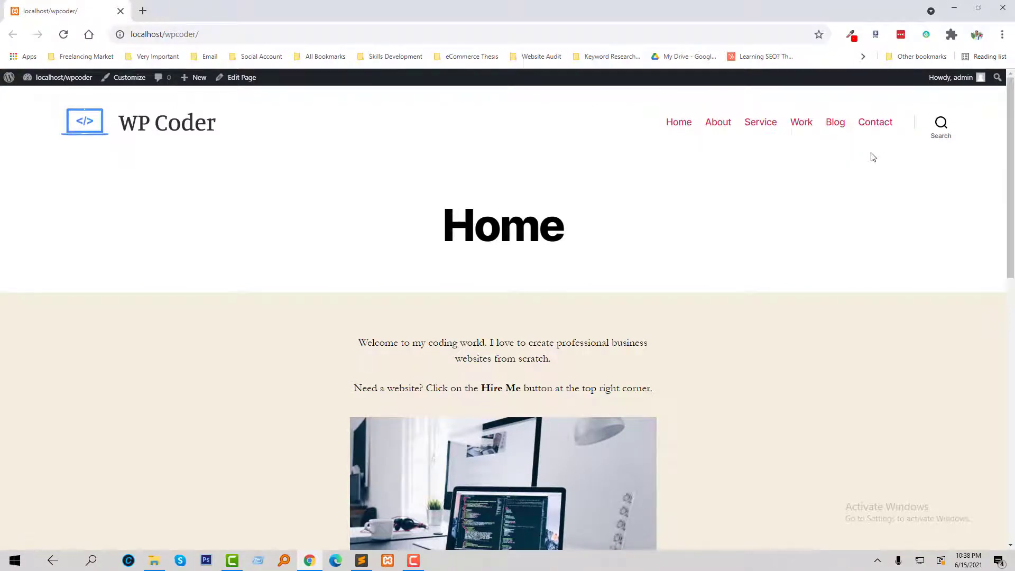
mouse_move(847, 164)
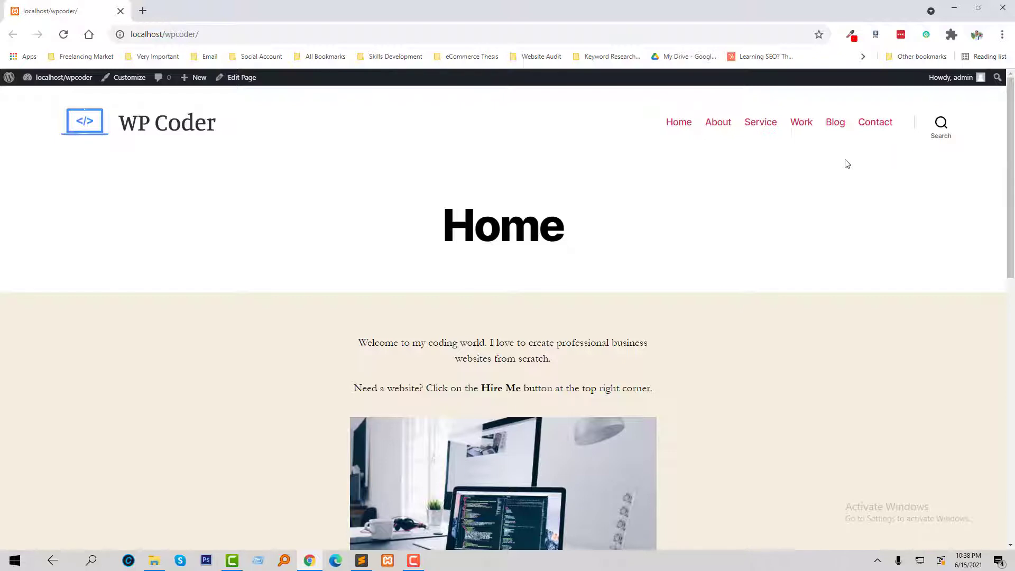
mouse_move(857, 156)
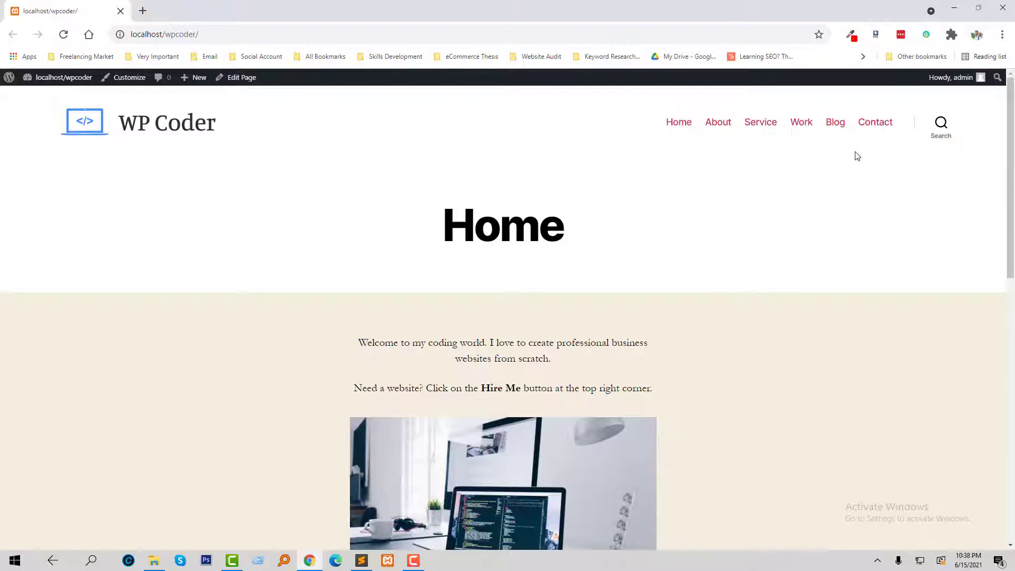
mouse_move(57, 97)
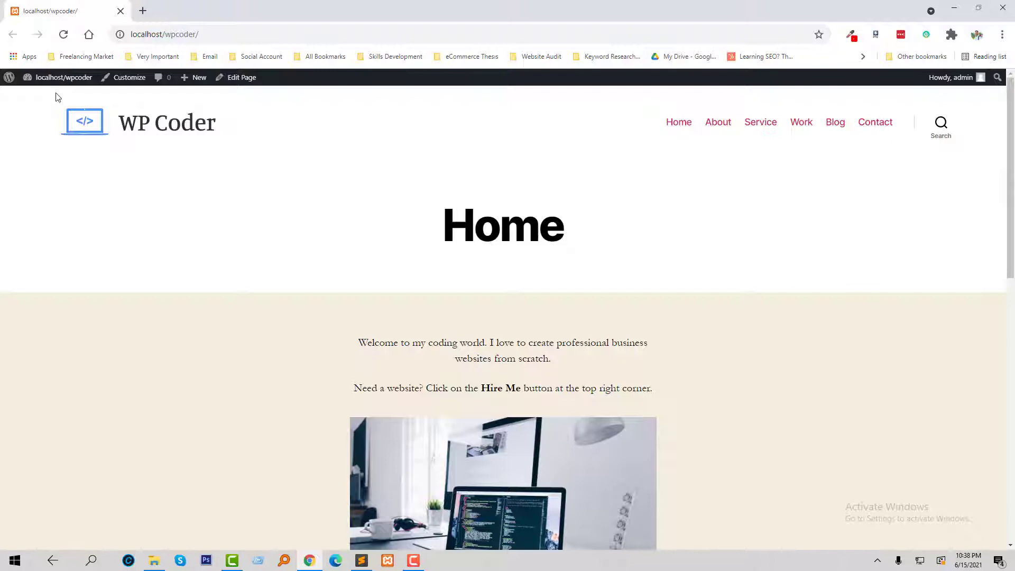
Go from the admin bar to the Dashboard, then to Appearance > Menus for Menu Main.
left_click(63, 78)
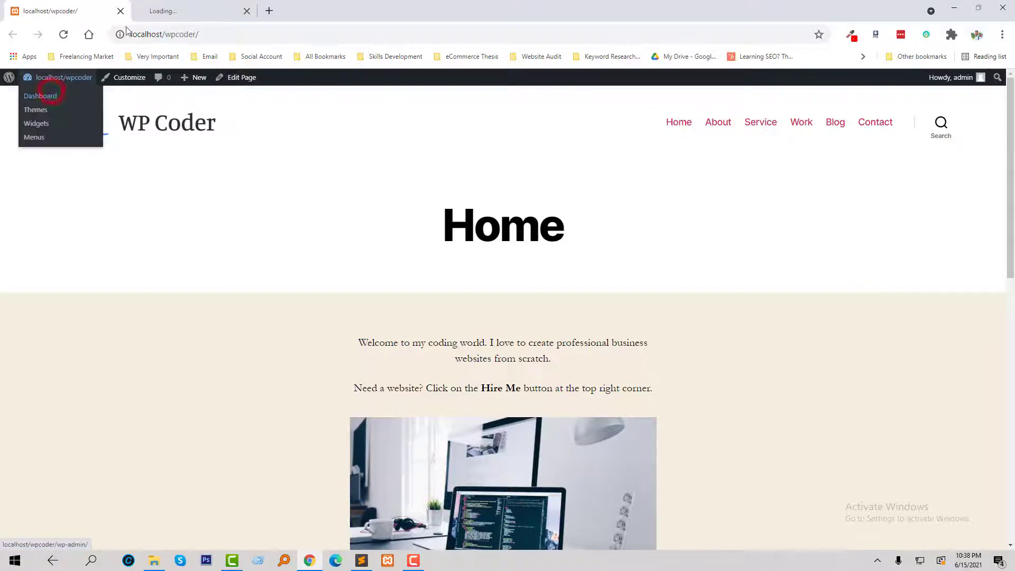
left_click(40, 95)
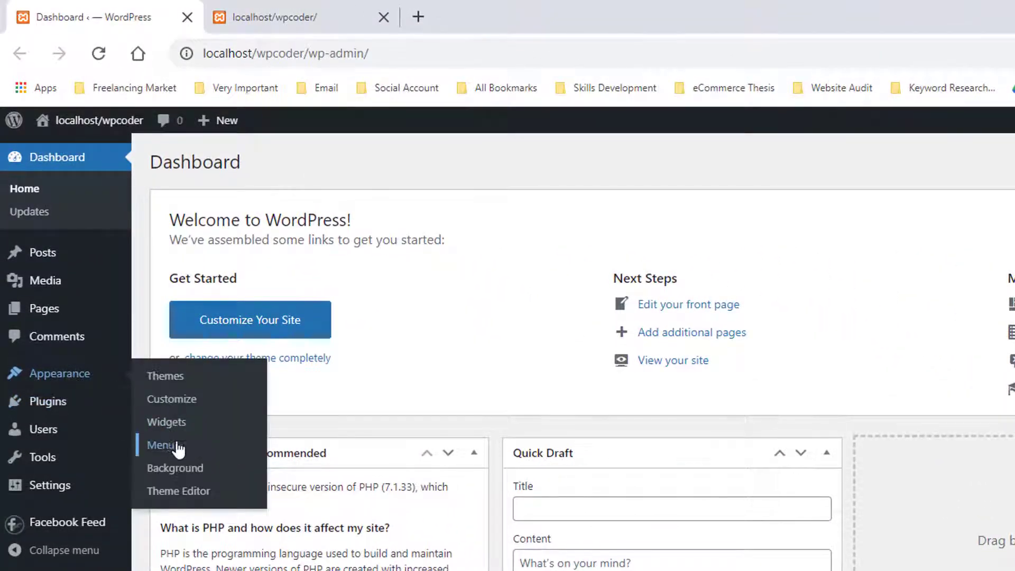
left_click(164, 444)
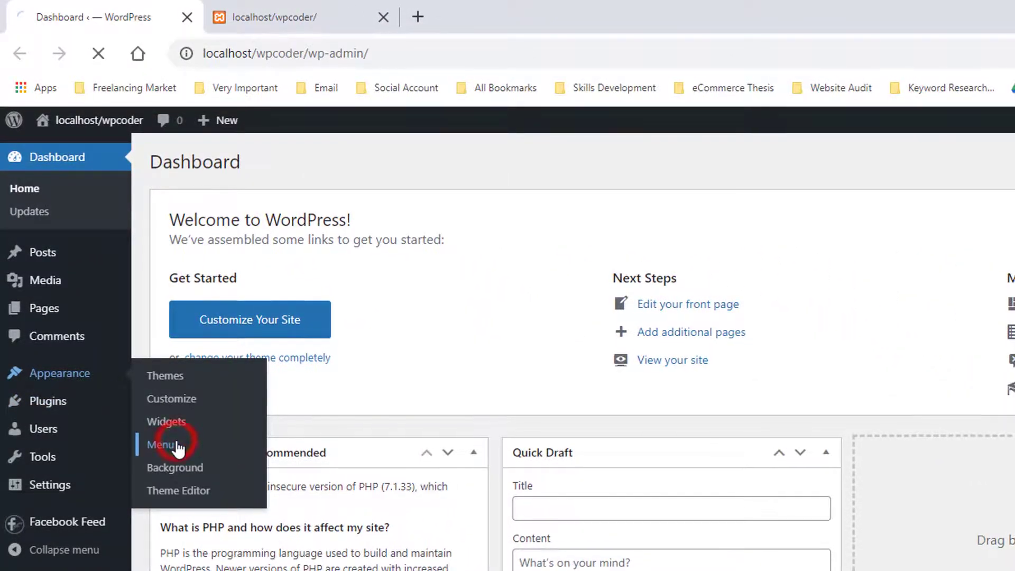
left_click(162, 444)
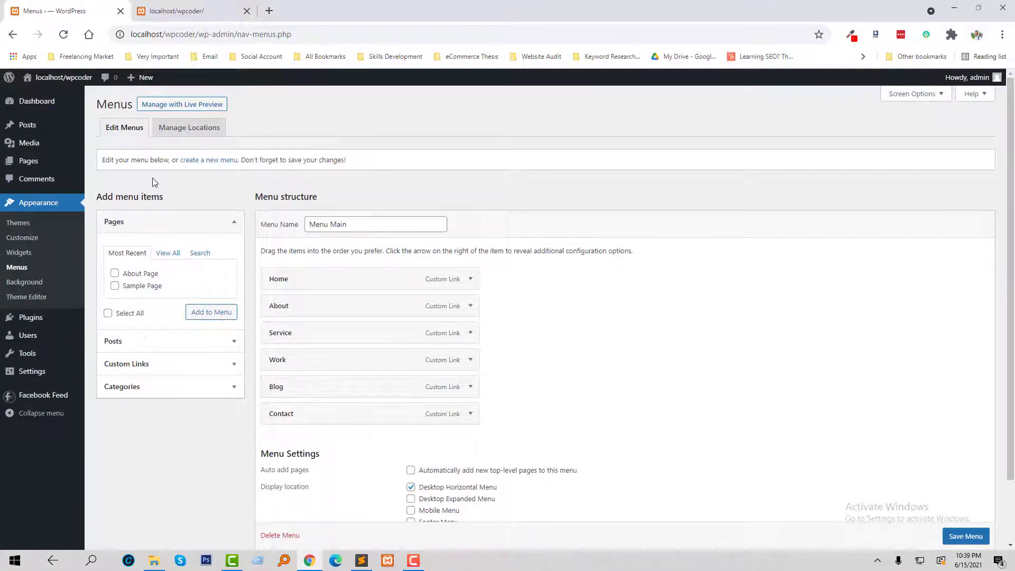
mouse_move(169, 369)
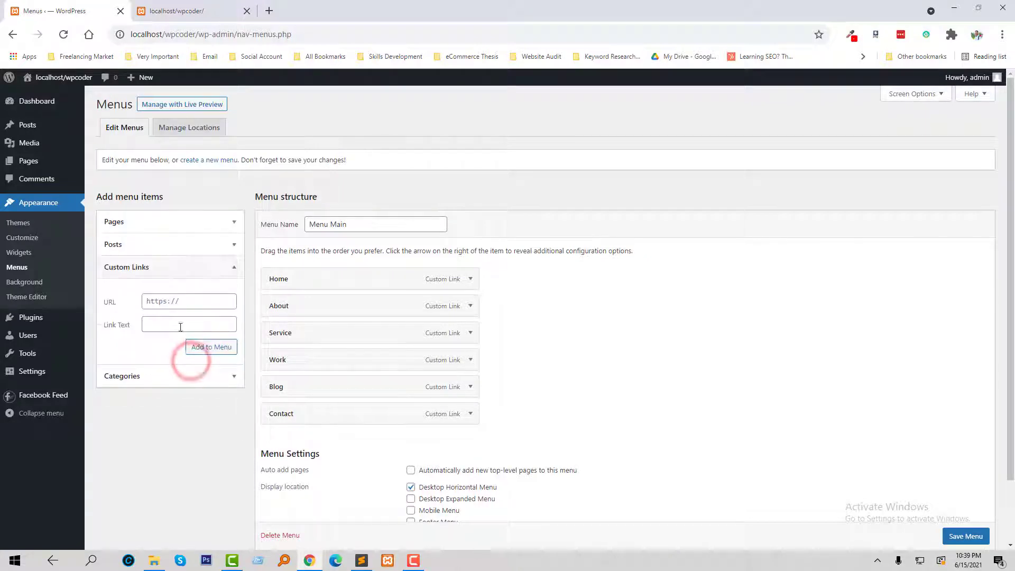
Add a 'Hire Me' custom link with URL '#' to Menu Main and save the menu.
left_click(188, 324)
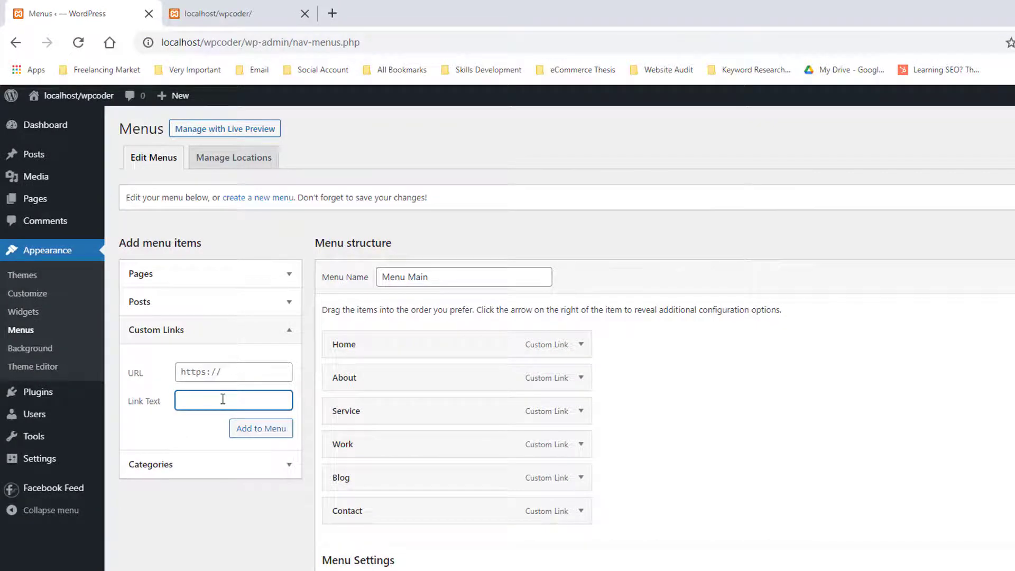
type("Hire Me")
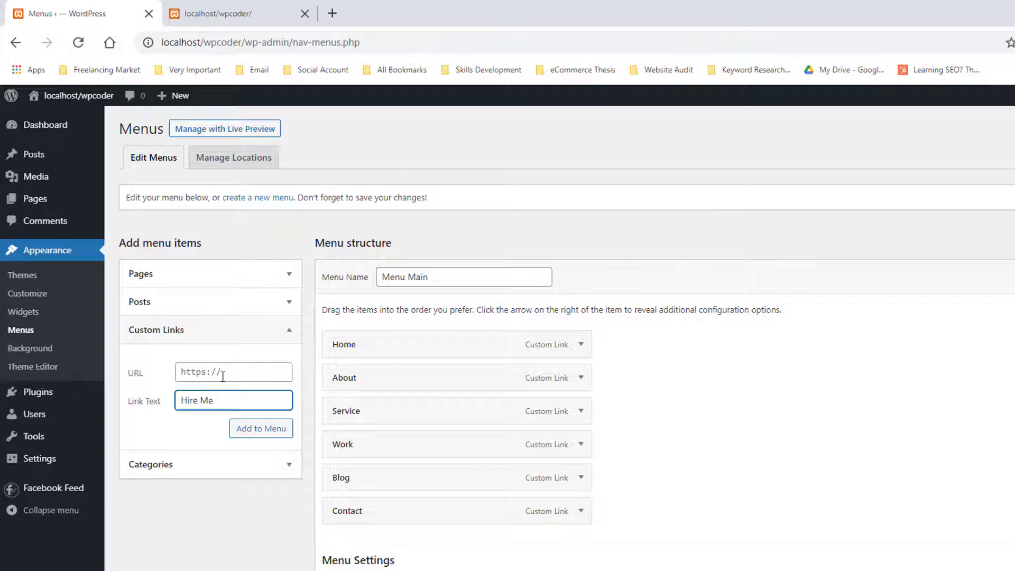
type("#")
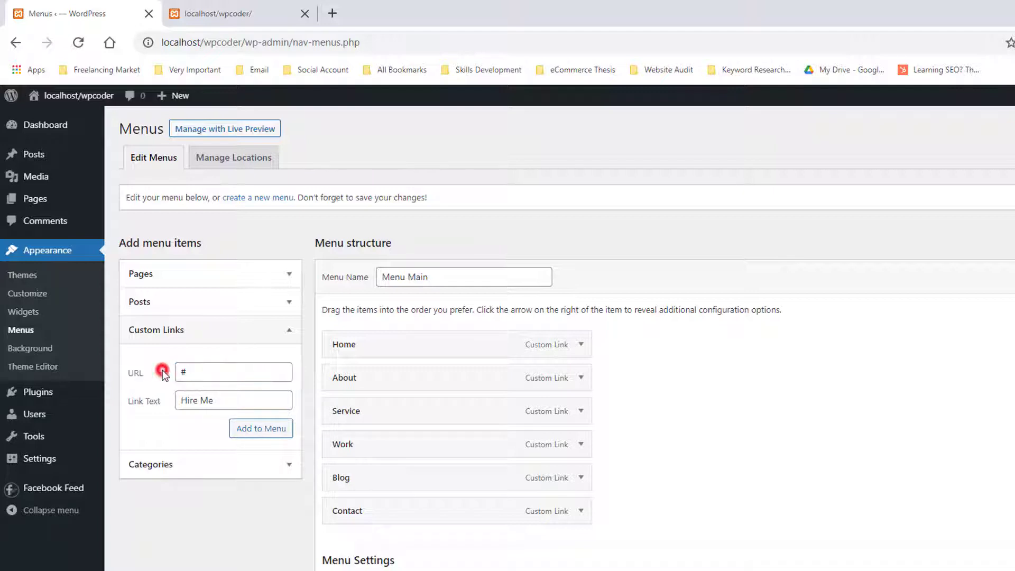
mouse_move(261, 429)
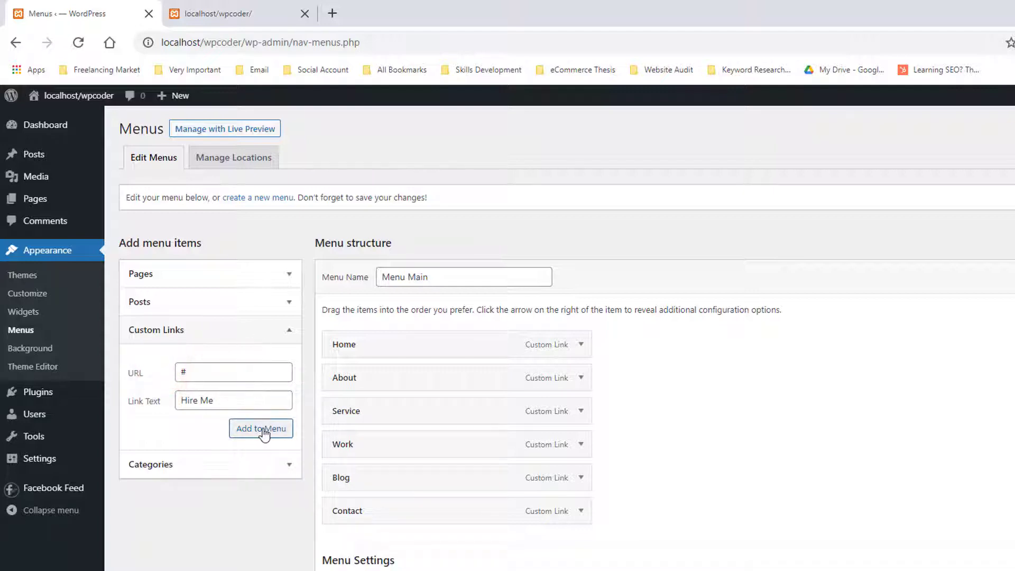
left_click(260, 428)
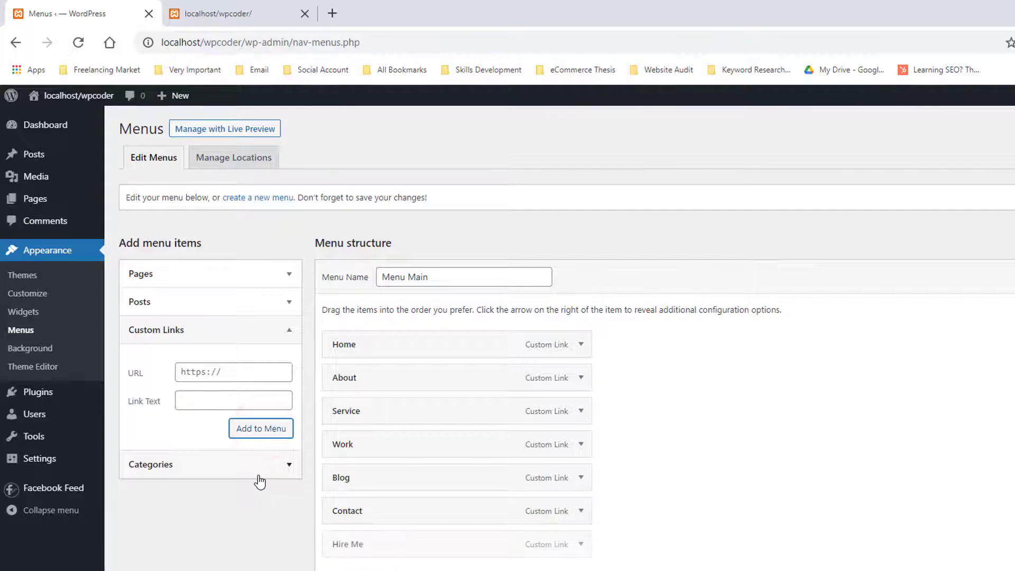
left_click(288, 330)
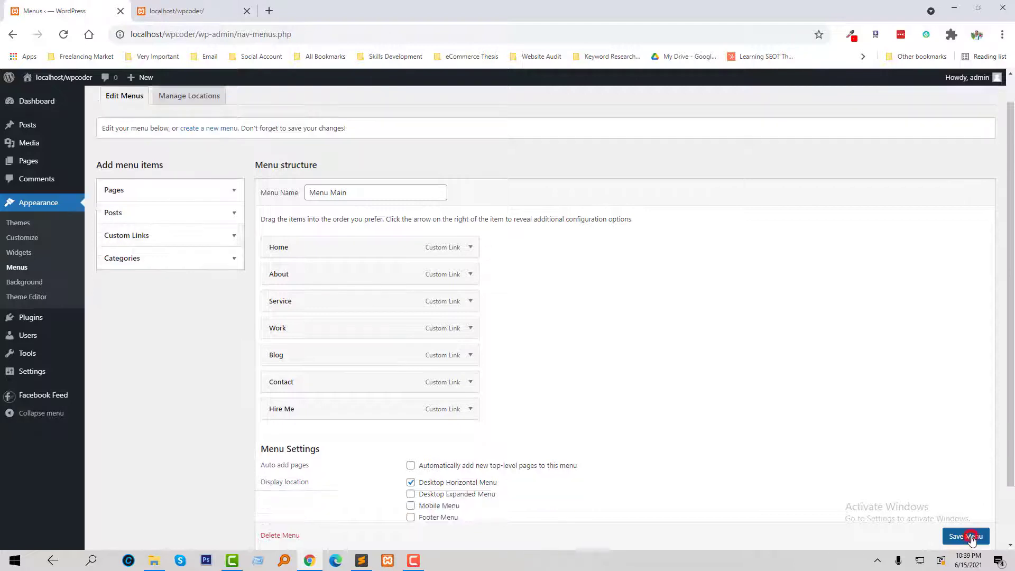
left_click(965, 536)
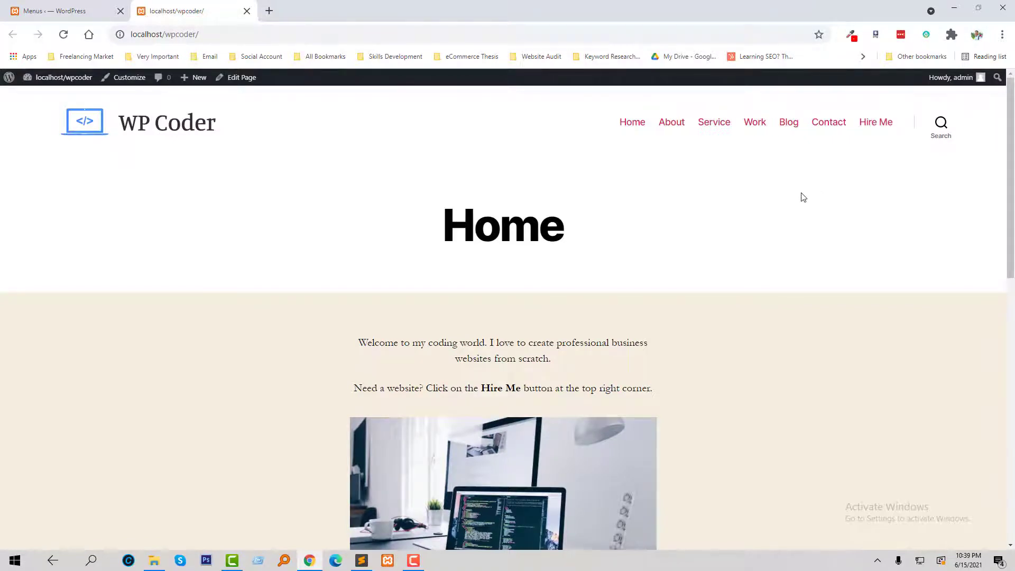
mouse_move(875, 121)
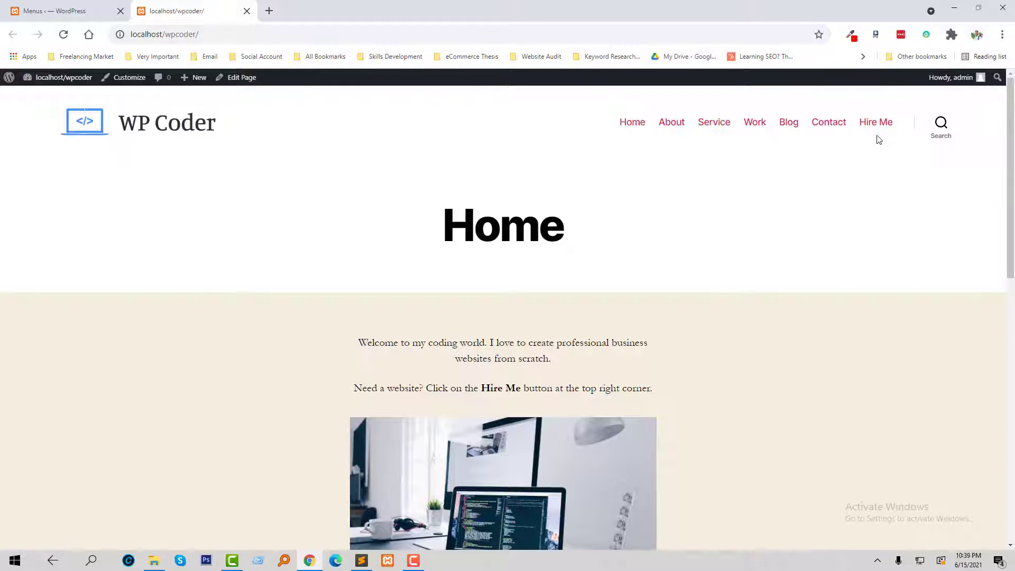
mouse_move(877, 141)
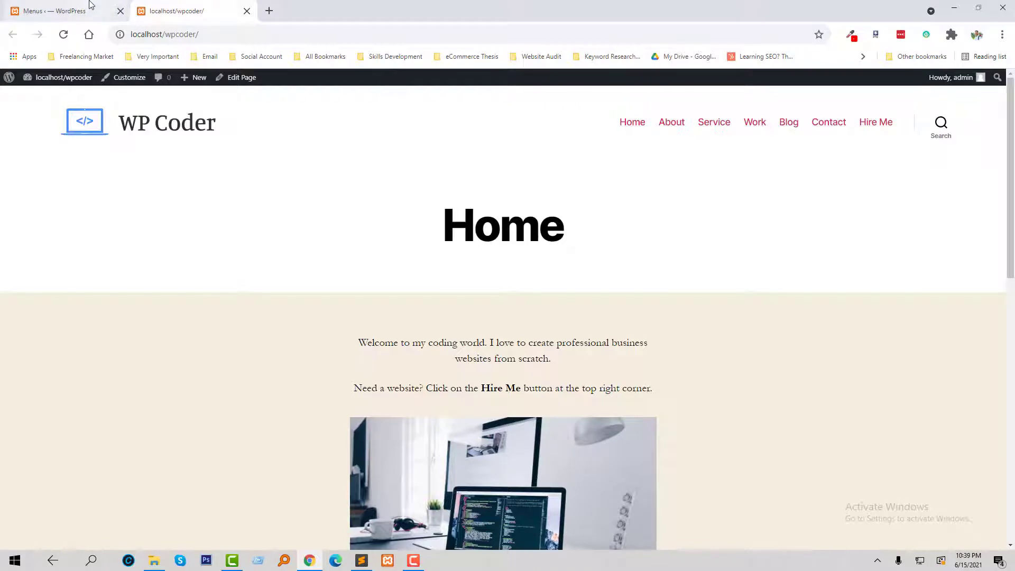
Enable CSS Classes in Screen Options, then give Hire Me the class 'menu-button' and save.
left_click(58, 11)
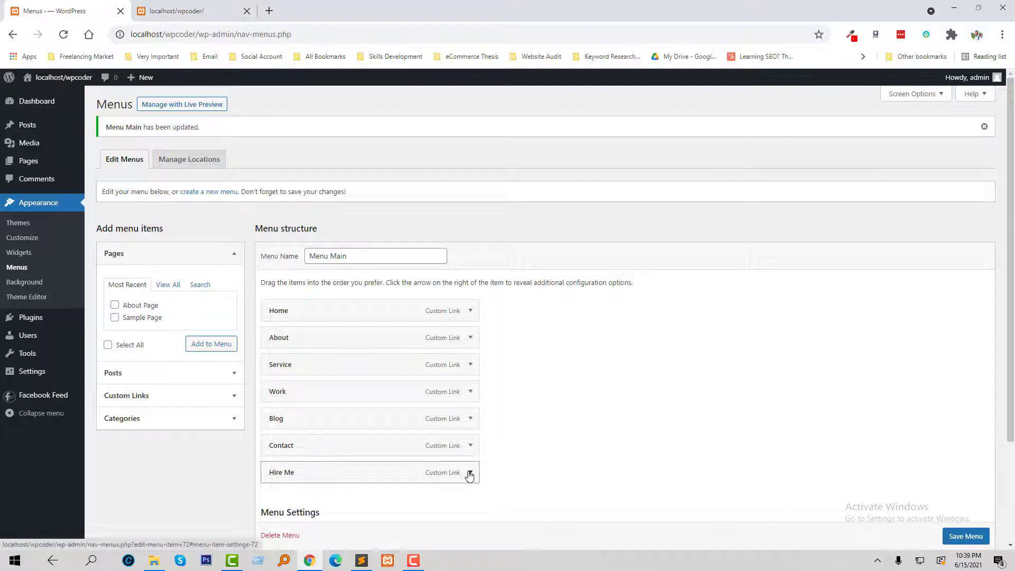
left_click(469, 472)
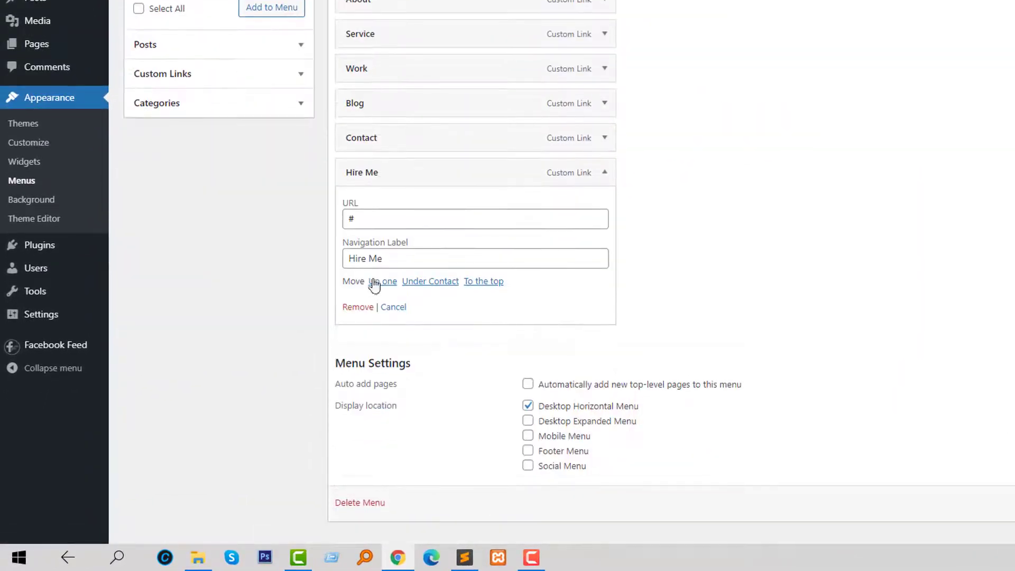
mouse_move(521, 295)
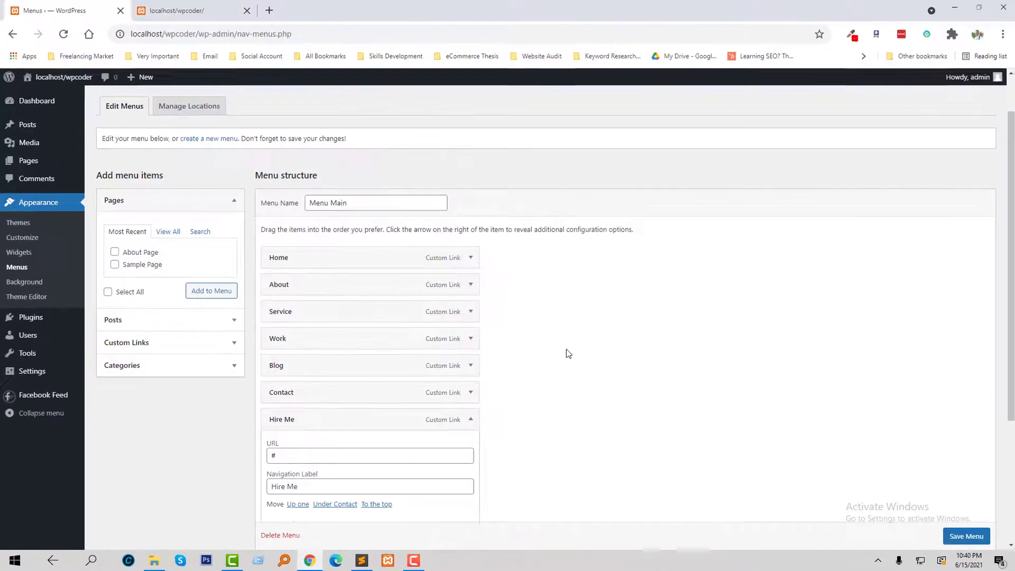
left_click(965, 536)
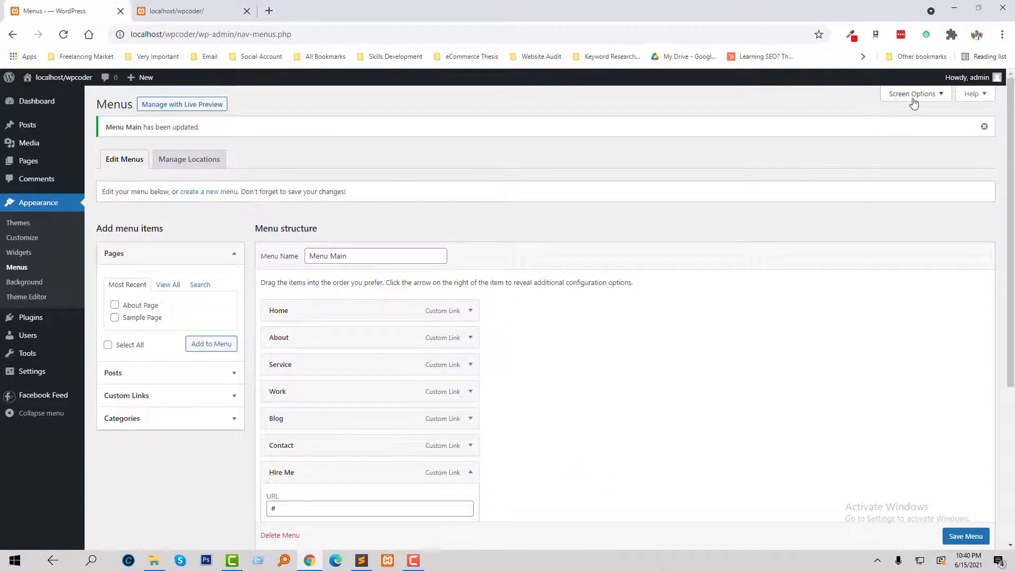
left_click(912, 94)
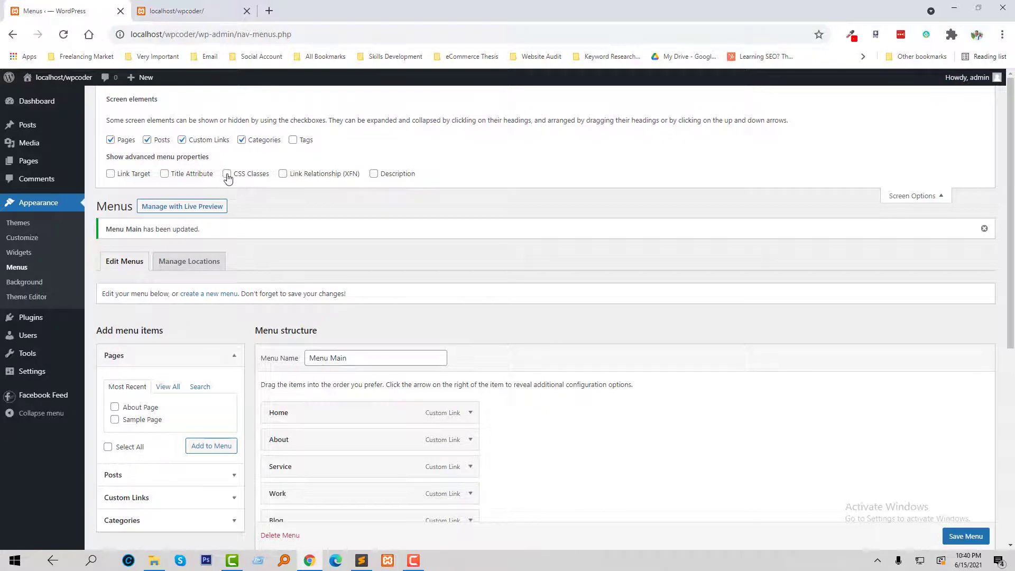
left_click(226, 173)
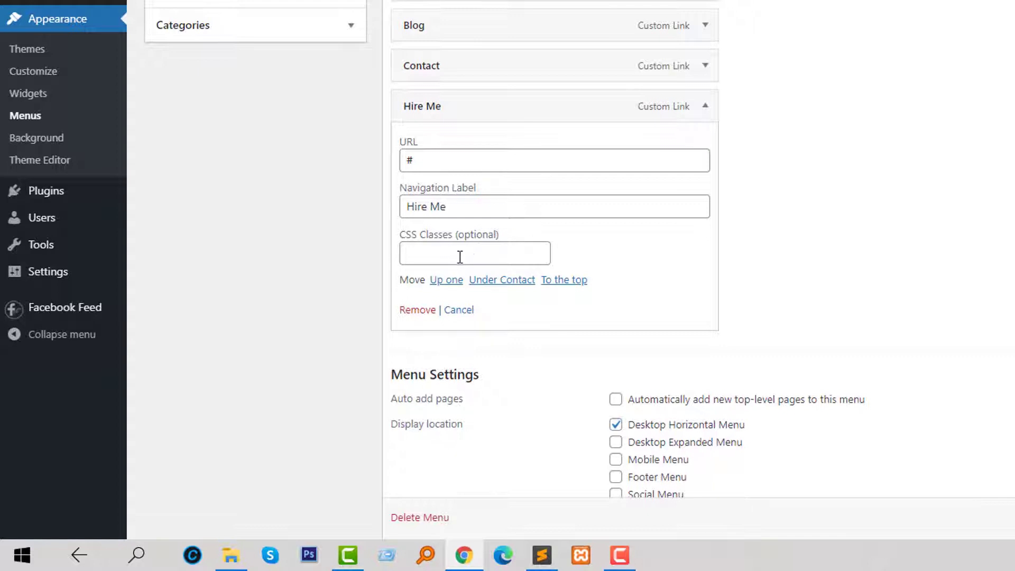
type("menu-button")
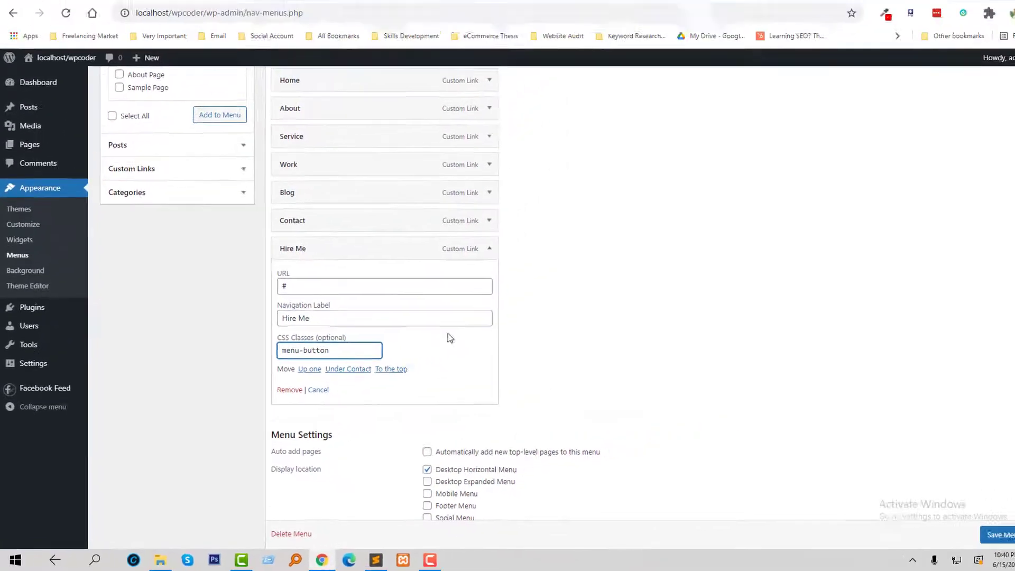
left_click(965, 517)
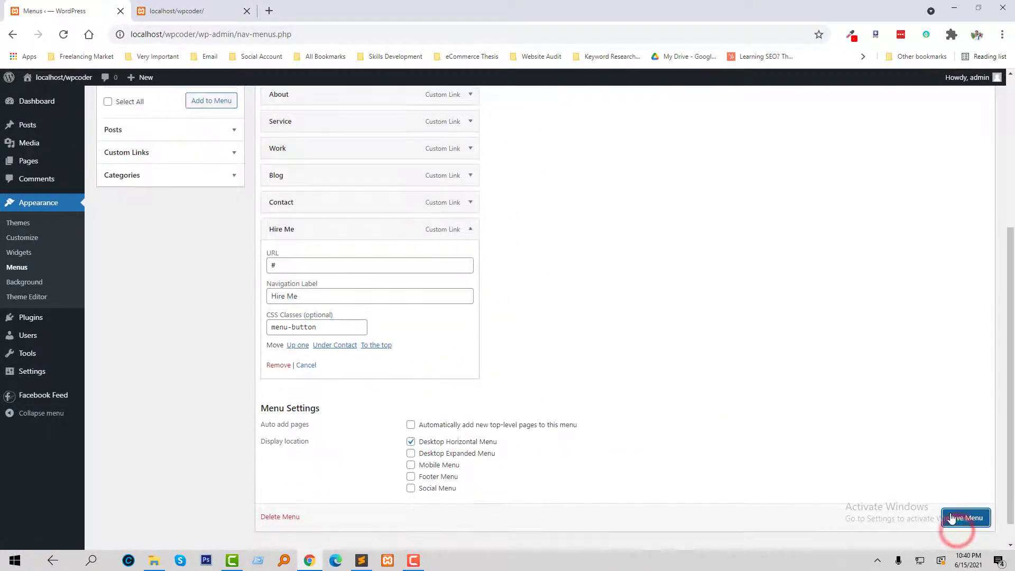
left_click(964, 517)
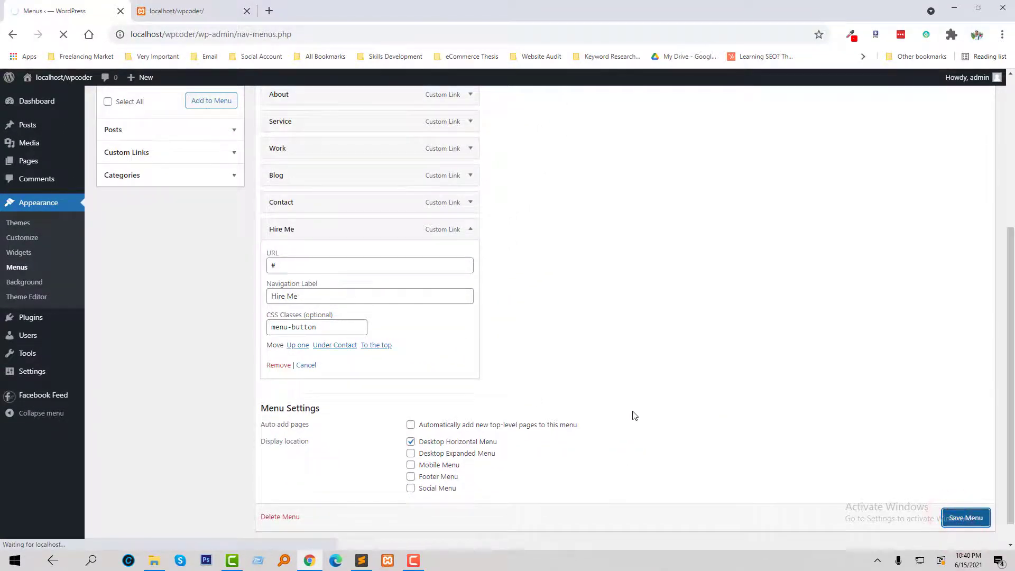
left_click(965, 517)
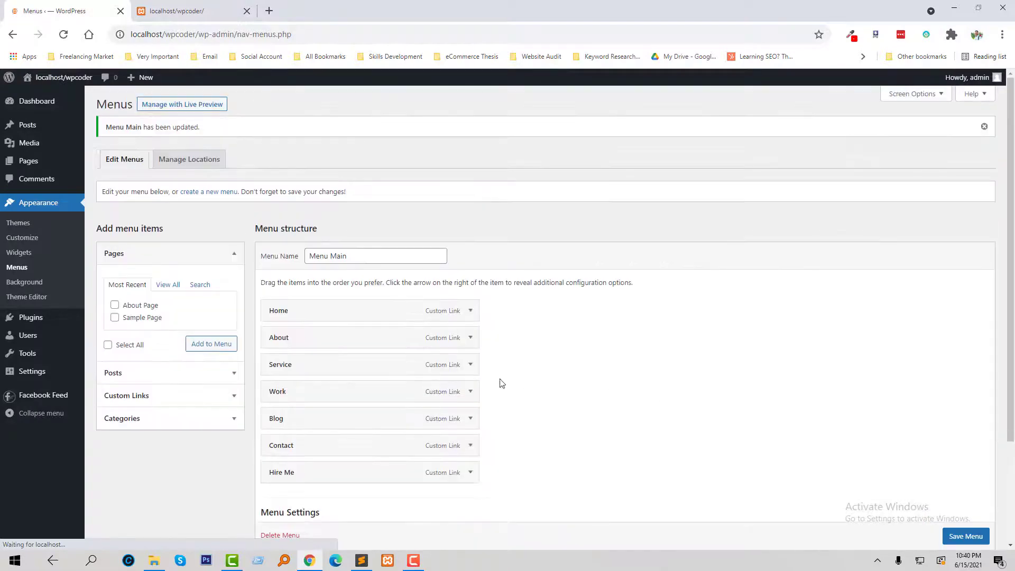
mouse_move(505, 437)
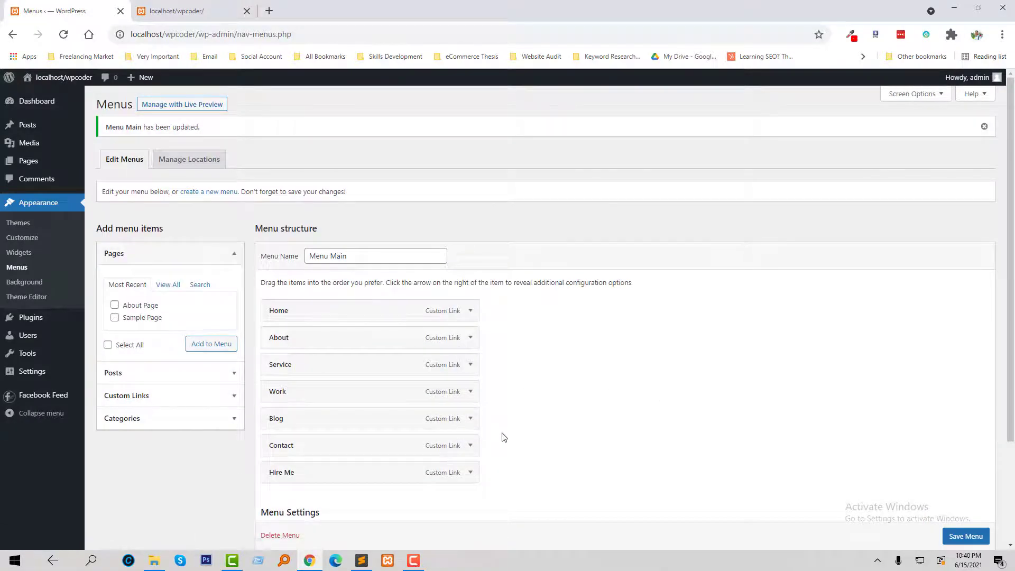
left_click(470, 472)
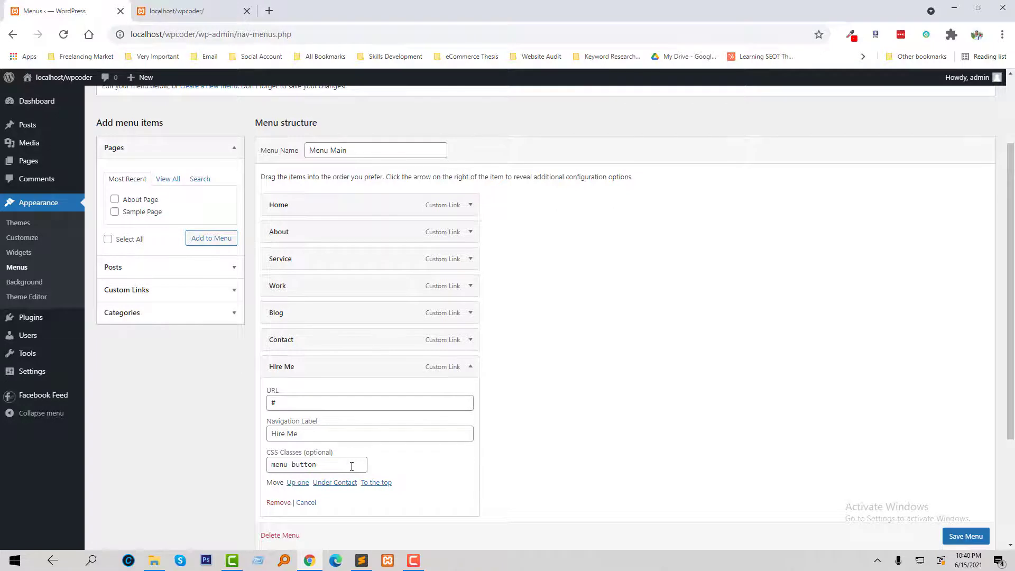
mouse_move(23, 239)
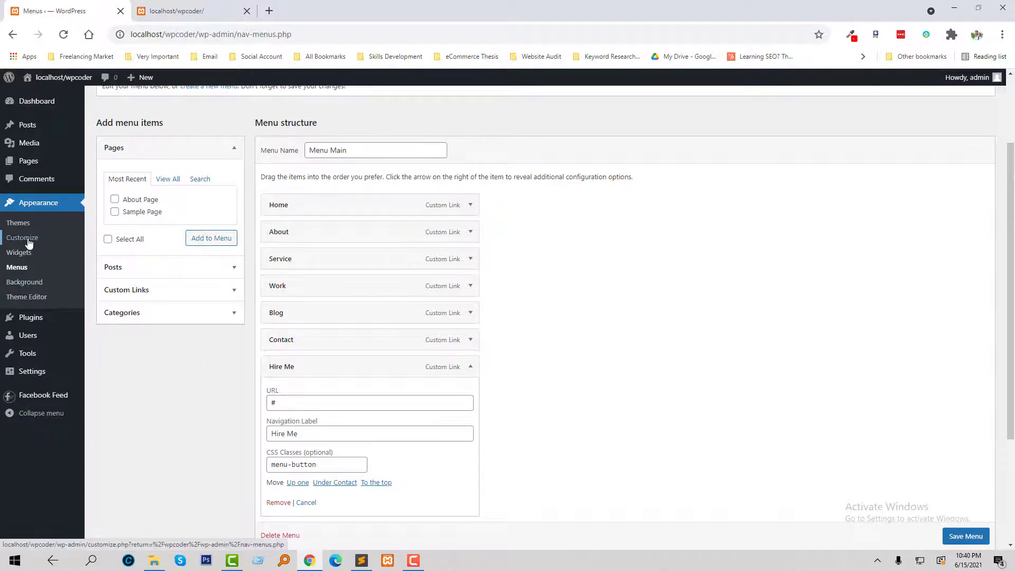
Add .menu-button orange button and hover-enlarge rules in the Customizer's Additional CSS.
left_click(21, 237)
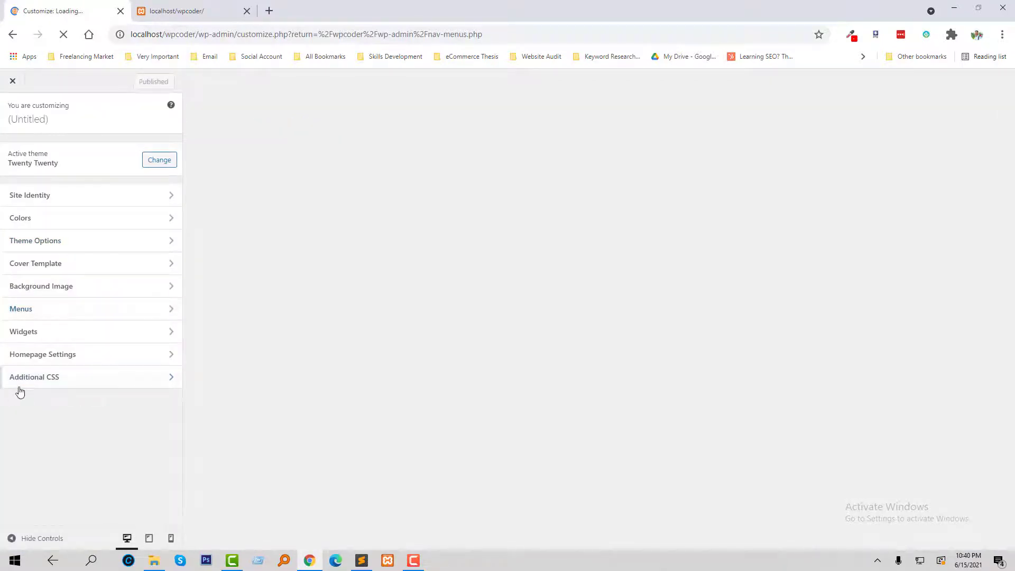
left_click(33, 376)
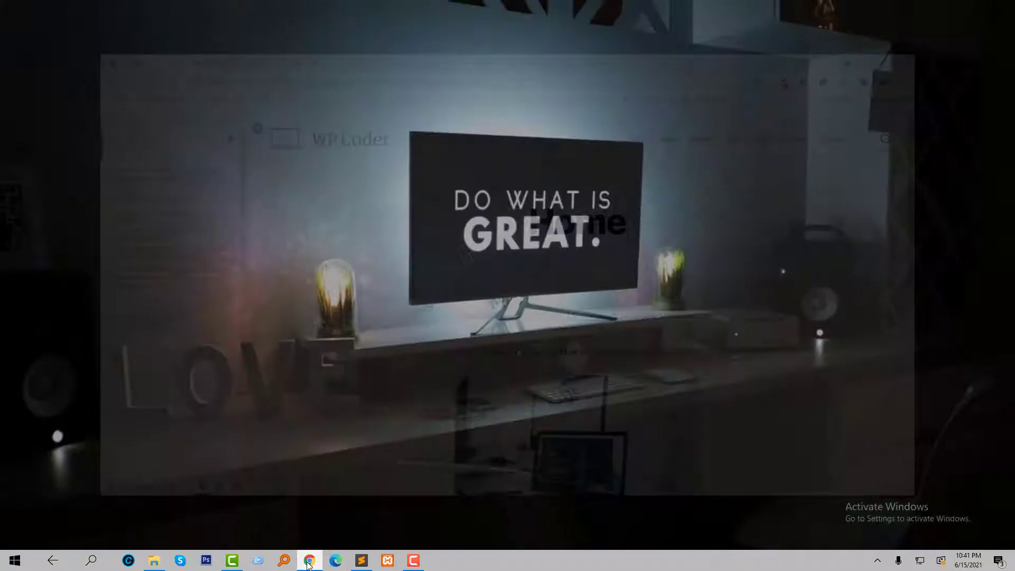
left_click(309, 560)
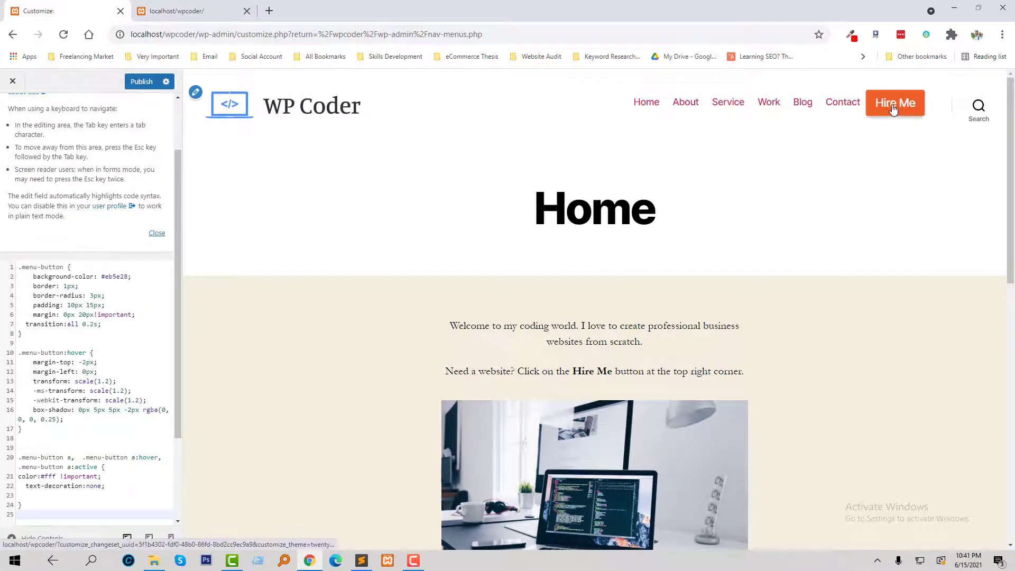
mouse_move(902, 118)
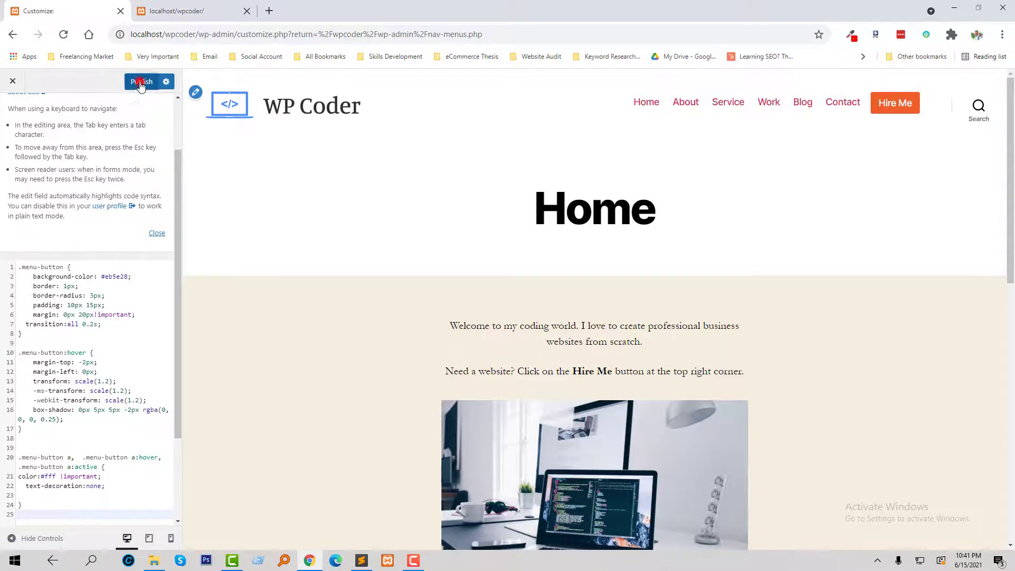
Publish the custom CSS and return to the Customizer after checking the live site.
left_click(141, 82)
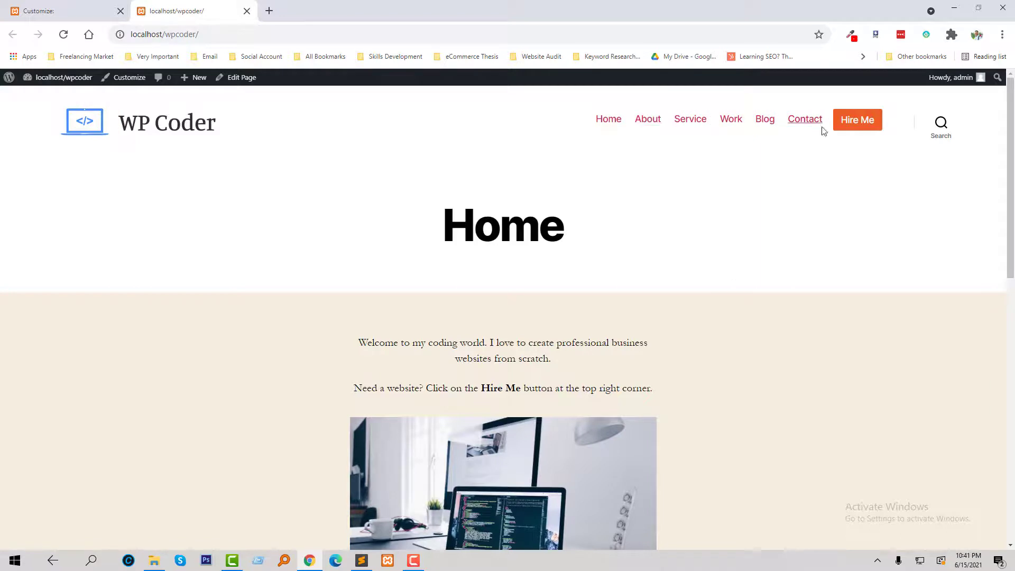
mouse_move(418, 238)
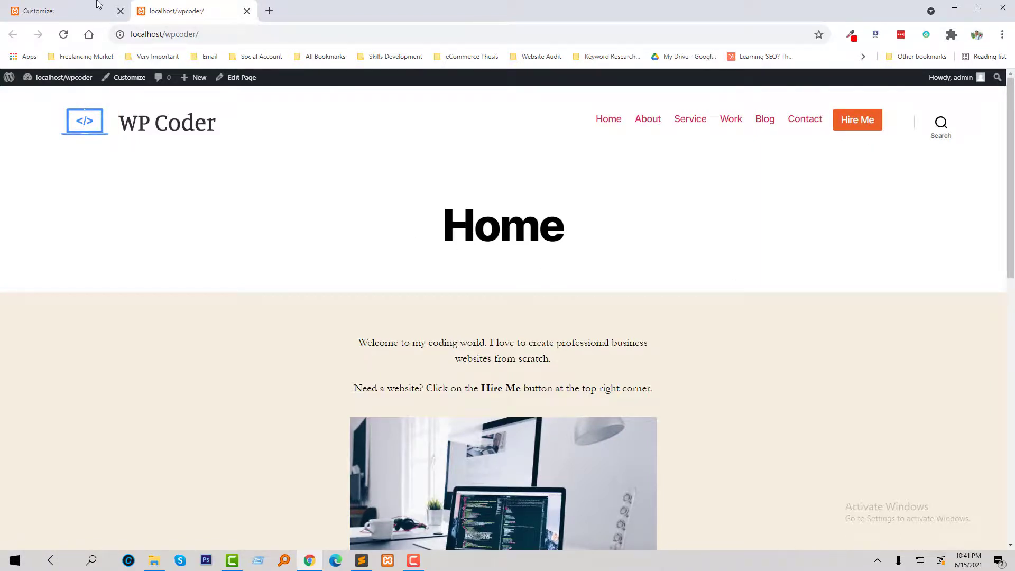
left_click(52, 11)
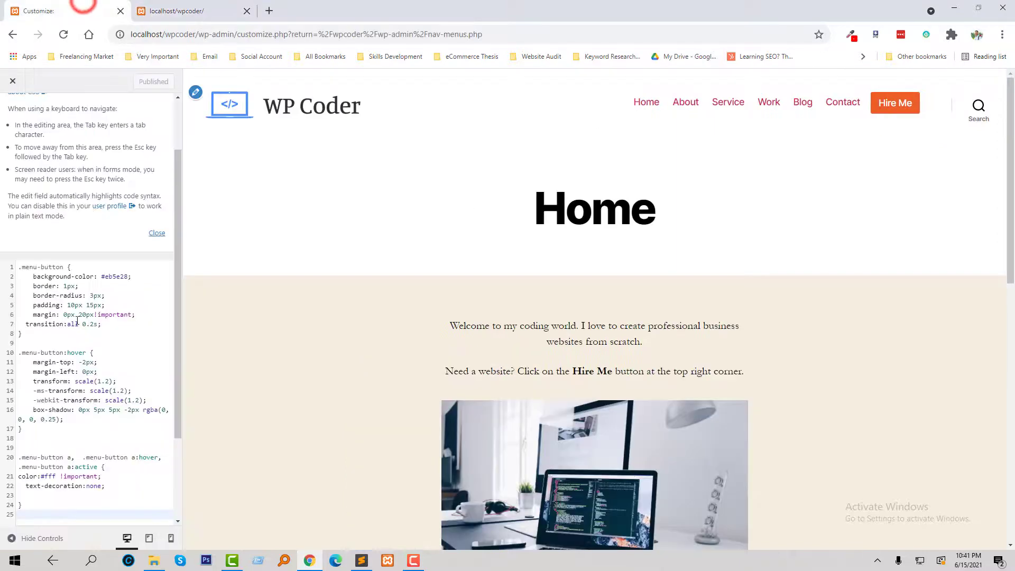